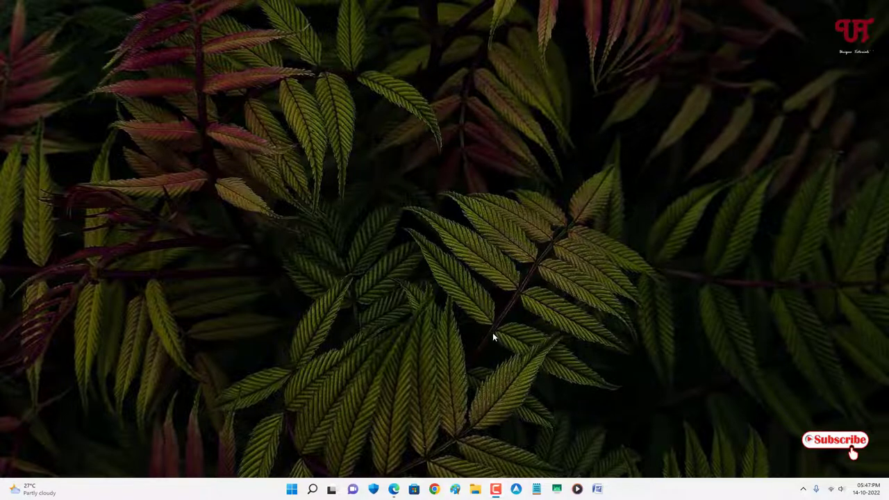
pyautogui.moveTo(466, 333)
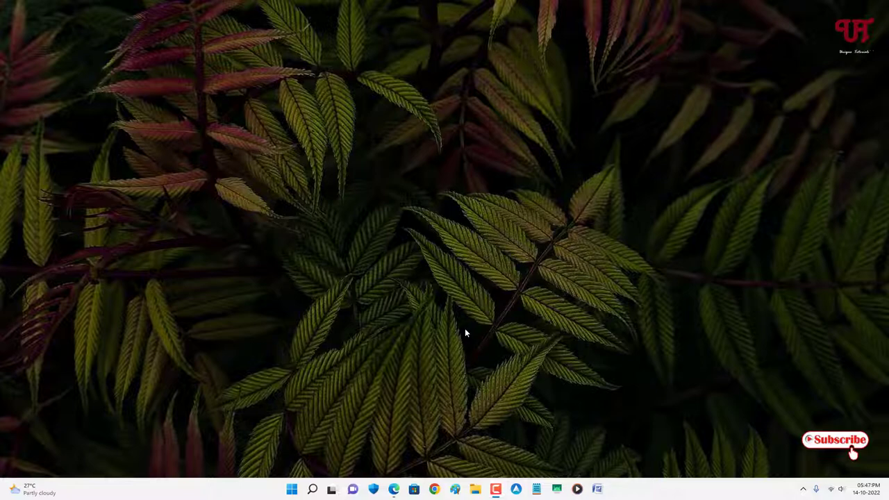
pyautogui.moveTo(458, 319)
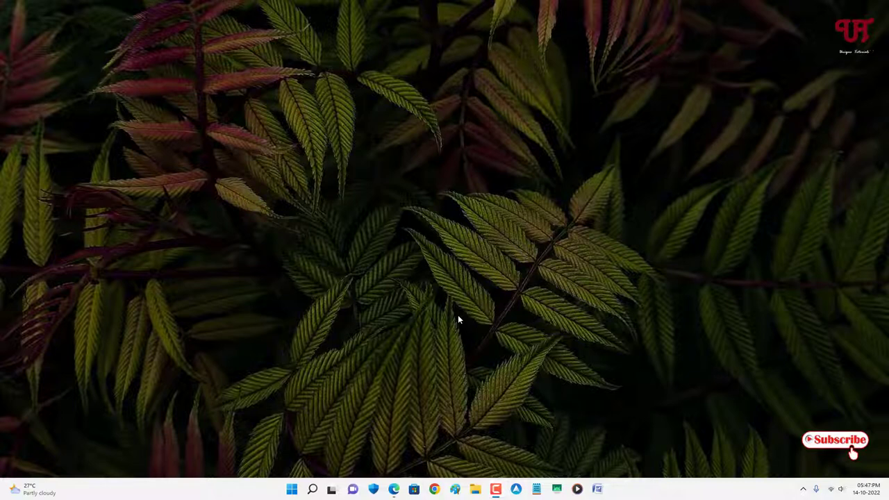
pyautogui.moveTo(413, 358)
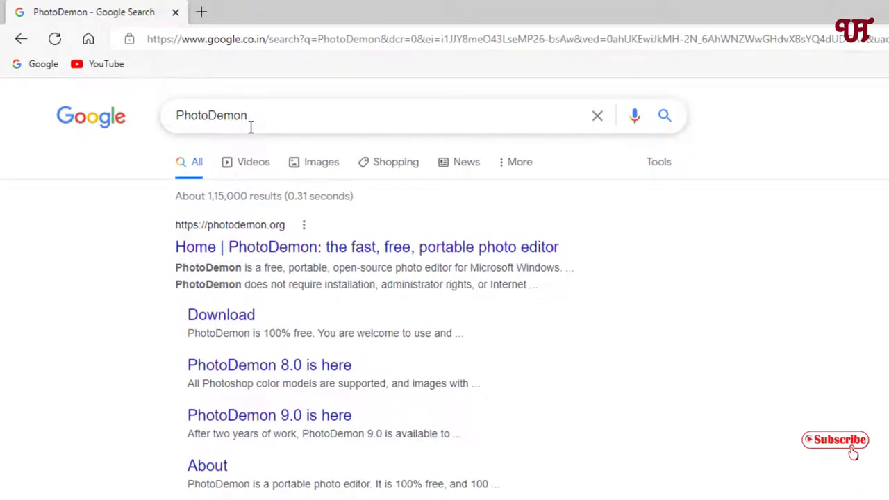
pyautogui.moveTo(261, 261)
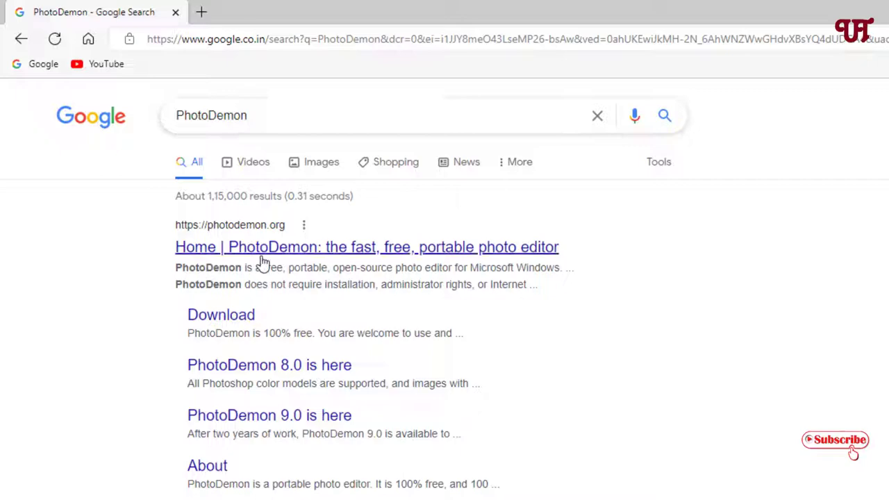
pyautogui.moveTo(261, 252)
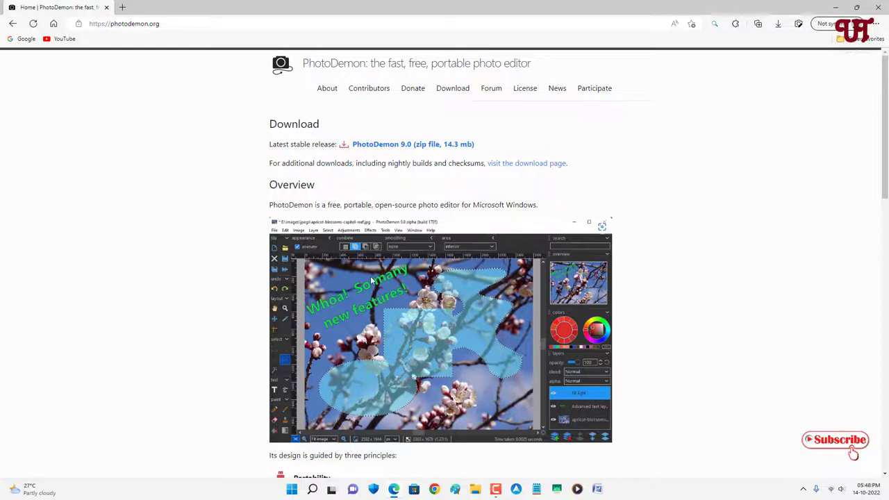
pyautogui.moveTo(389, 143)
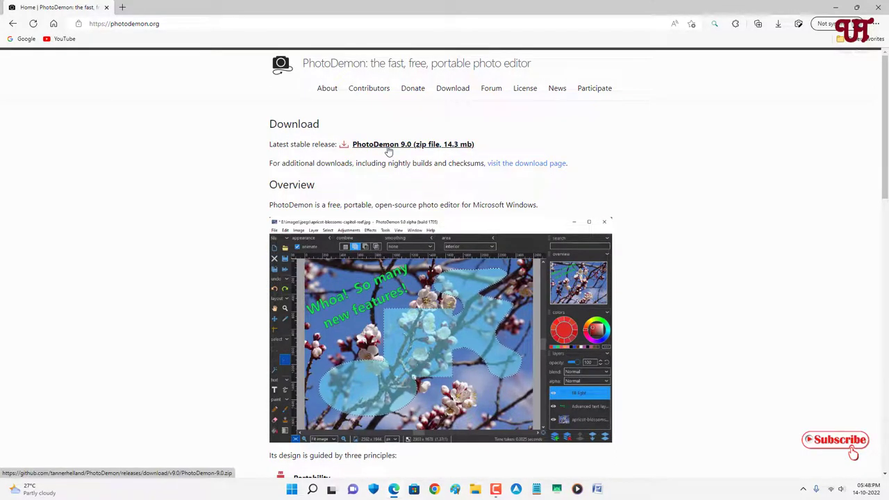
# Step: Download the PhotoDemon 9.0 zip and show it in the Downloads folder
pyautogui.click(414, 143)
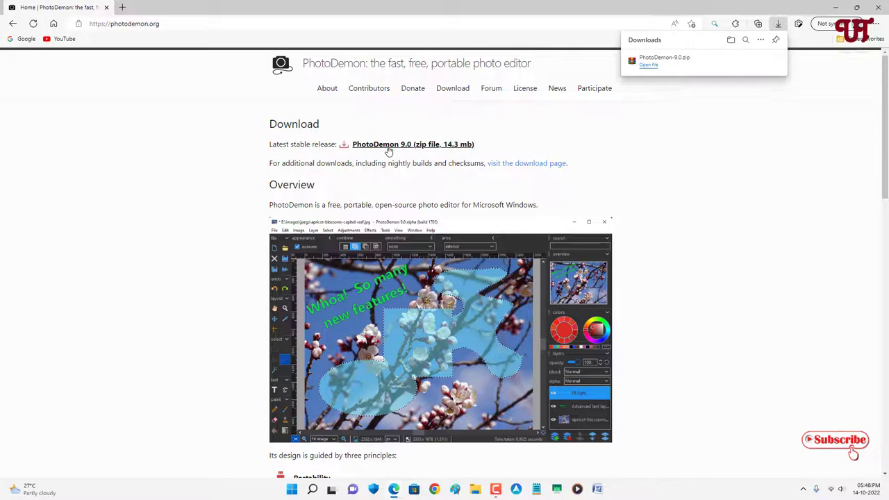
pyautogui.moveTo(736, 81)
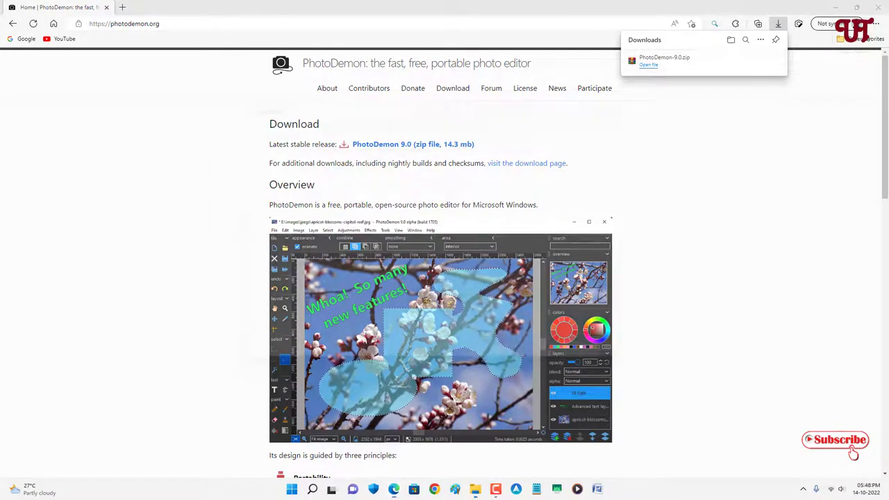
pyautogui.click(647, 66)
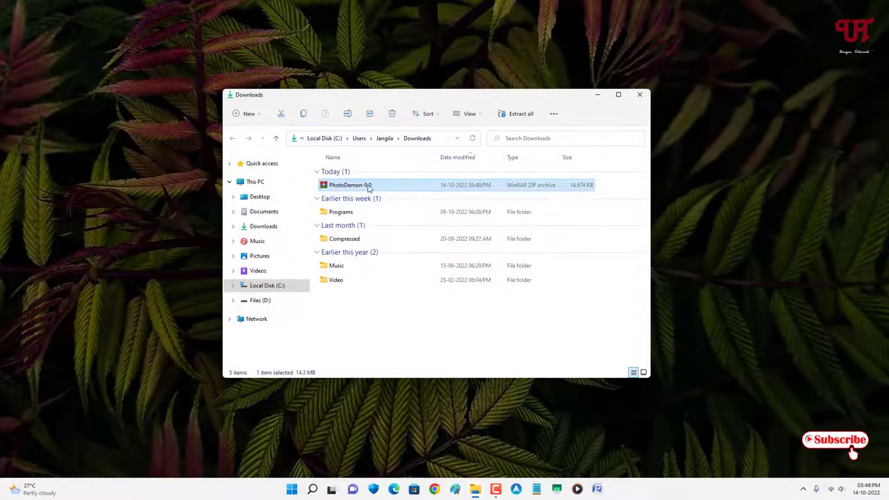
# Step: Extract the PhotoDemon 9.0 zip with WinRAR into the Downloads folder
pyautogui.doubleClick(349, 185)
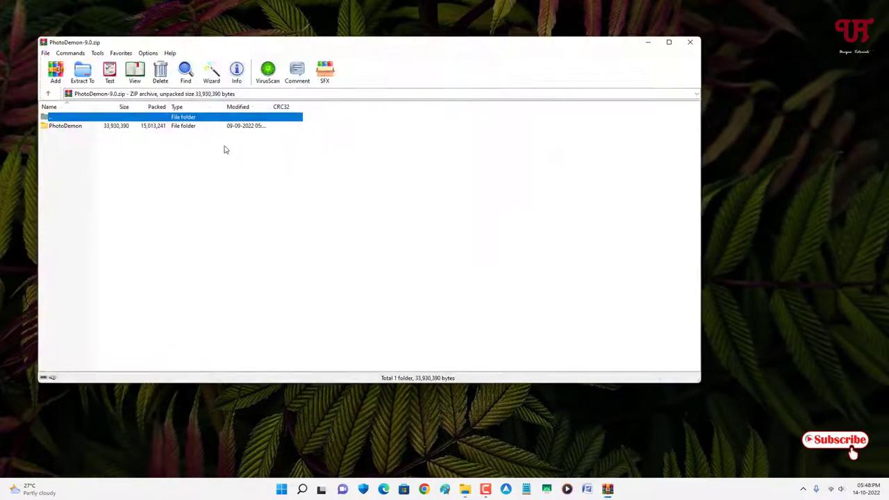
pyautogui.click(82, 72)
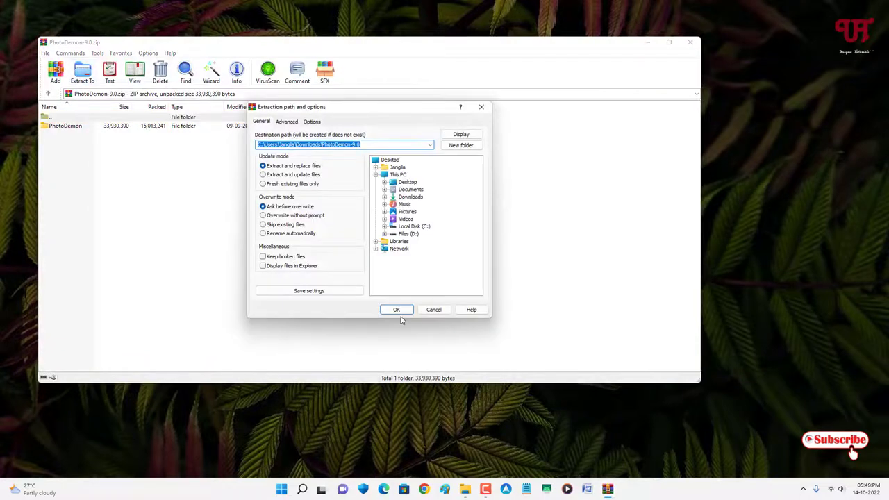
pyautogui.click(395, 309)
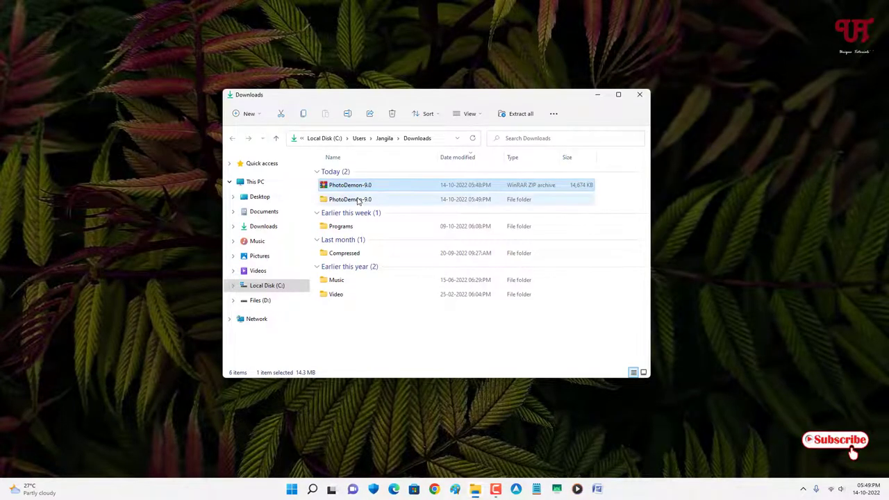
# Step: Launch the PhotoDemon application from the extracted PhotoDemon-9.0 folder
pyautogui.doubleClick(350, 200)
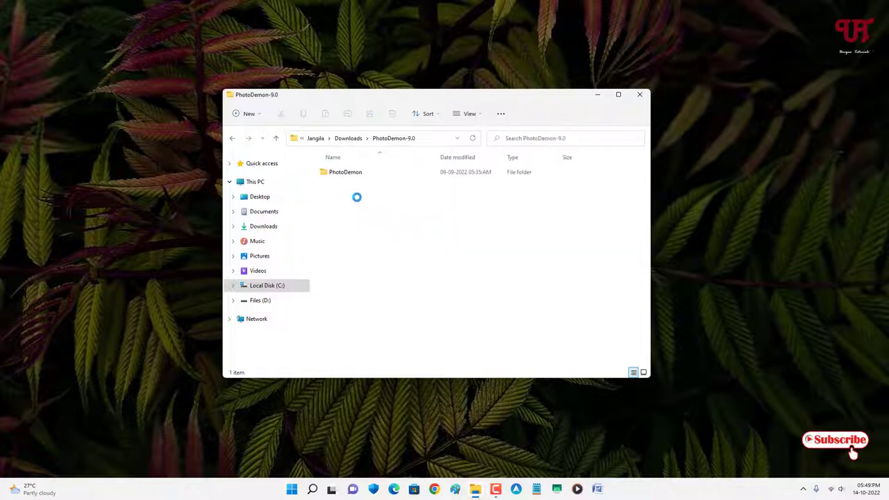
pyautogui.doubleClick(344, 172)
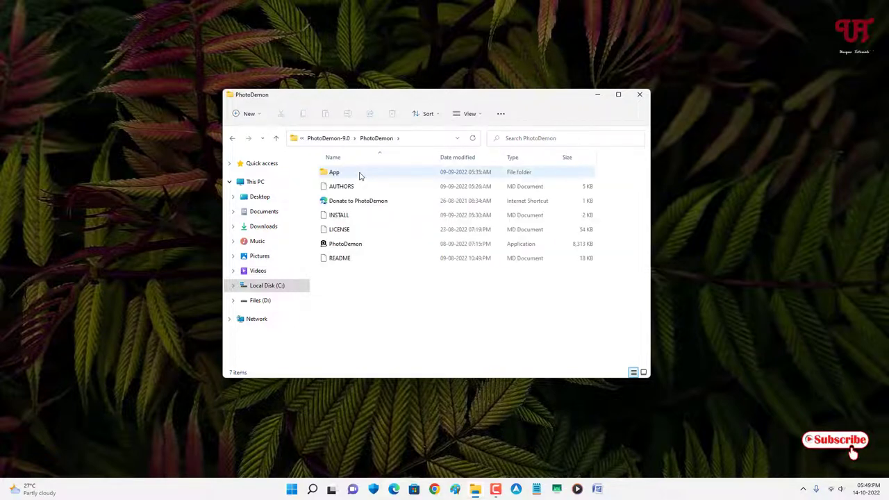
pyautogui.click(344, 243)
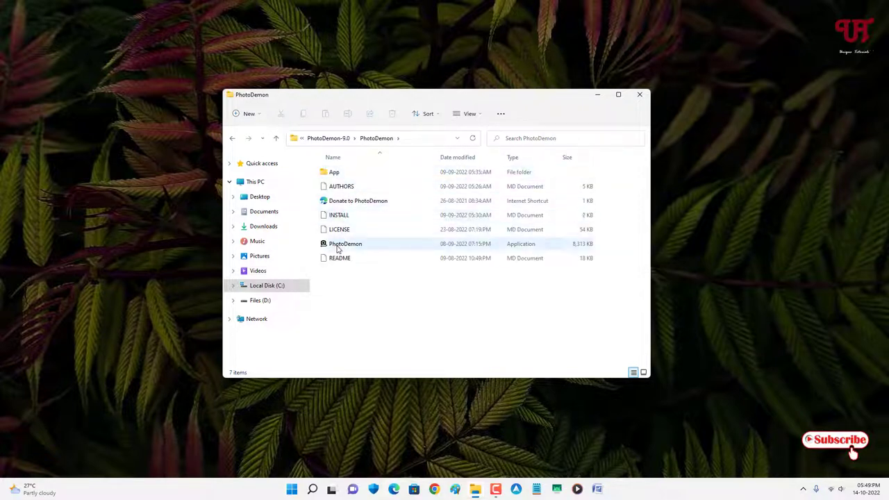
pyautogui.moveTo(345, 244)
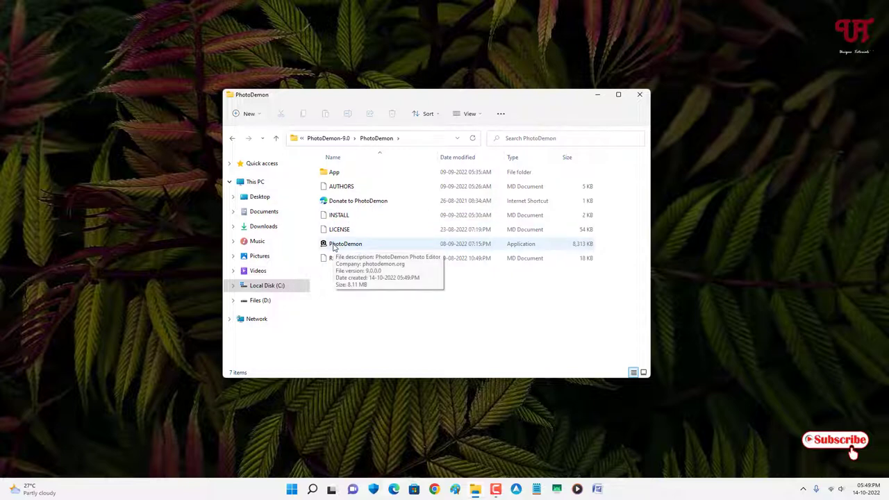
pyautogui.click(345, 244)
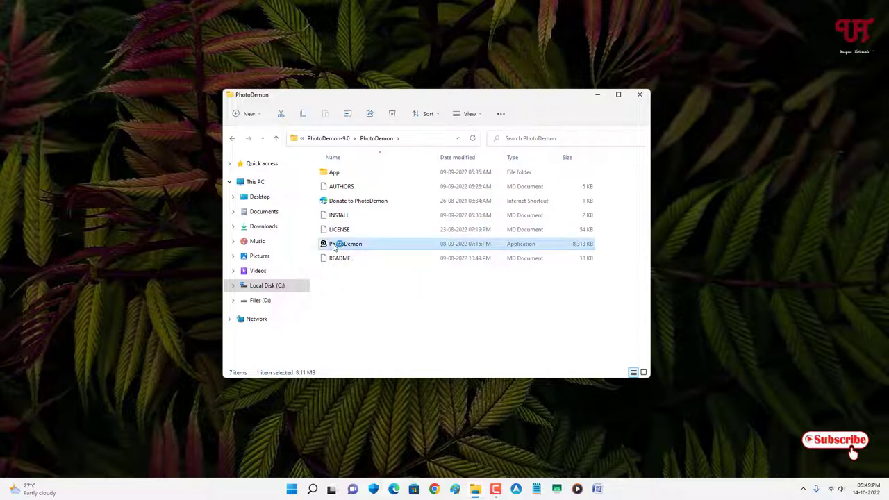
pyautogui.doubleClick(345, 244)
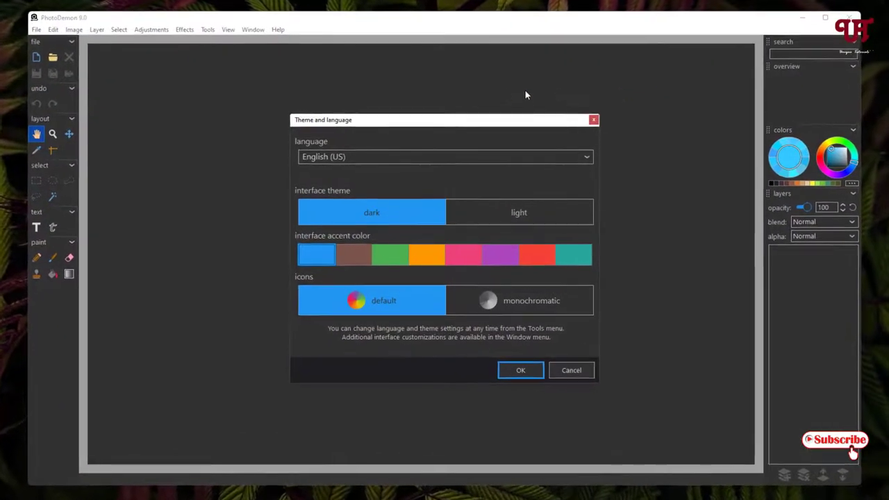
pyautogui.moveTo(430, 349)
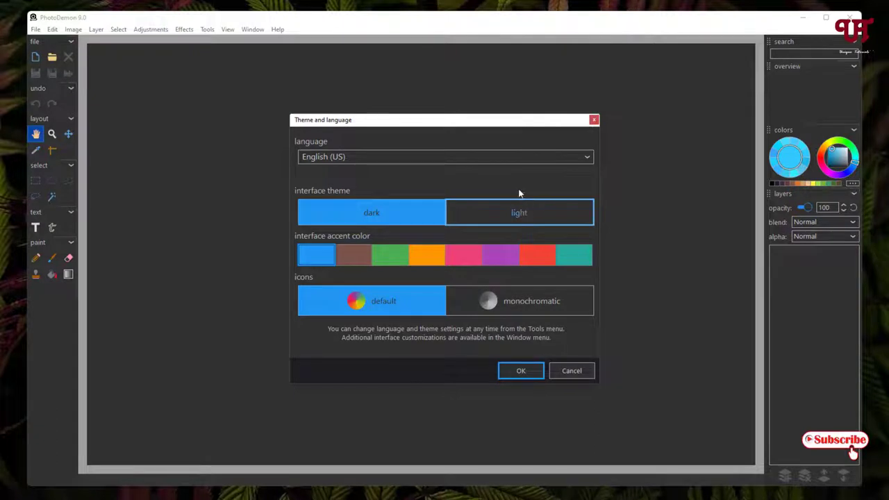
pyautogui.moveTo(399, 156)
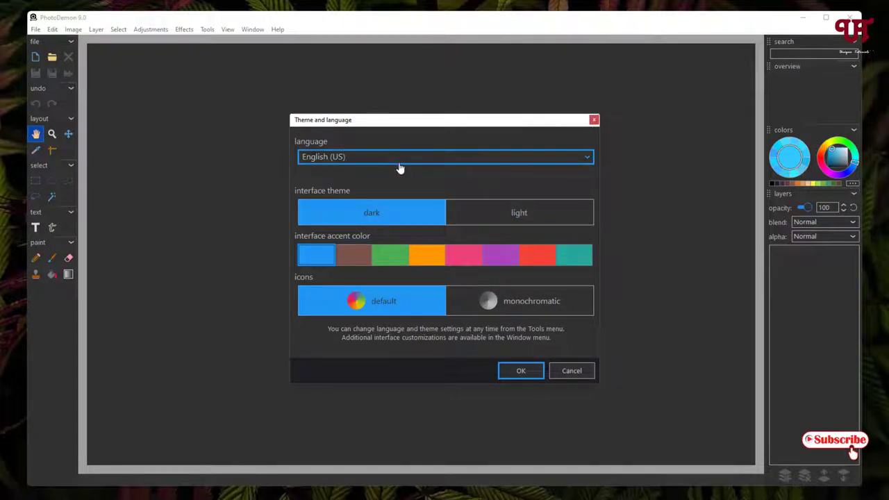
pyautogui.moveTo(411, 191)
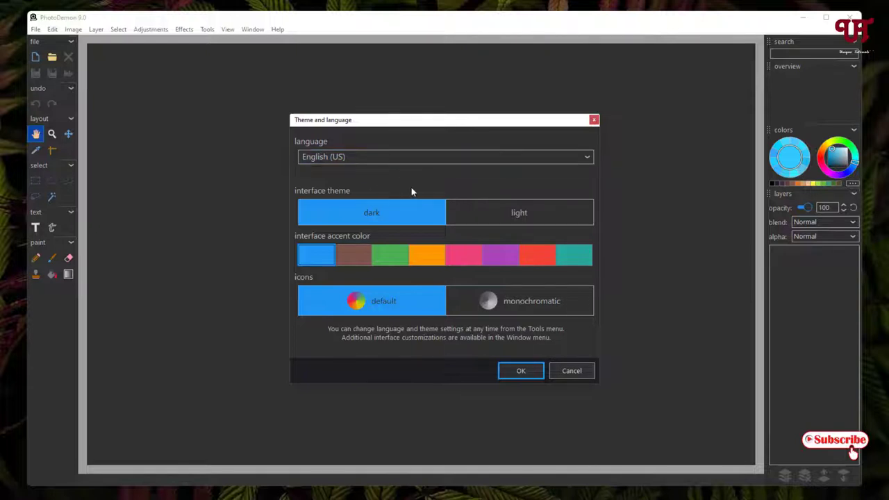
pyautogui.moveTo(406, 209)
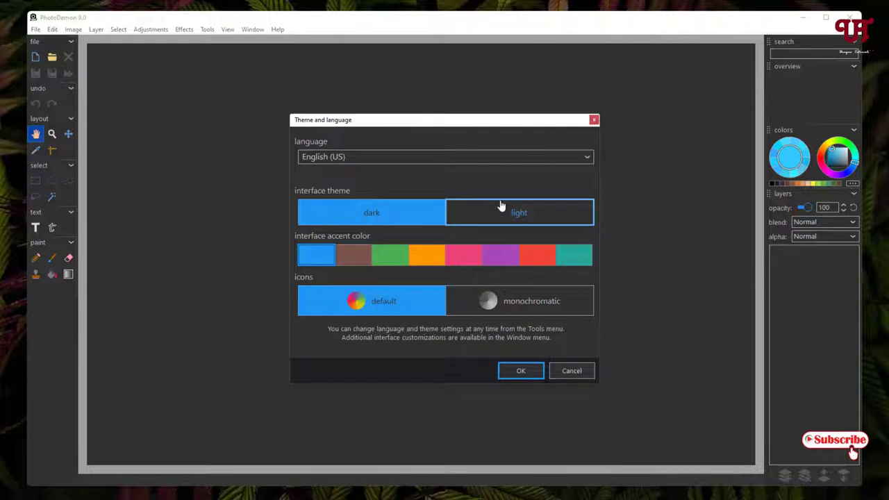
pyautogui.moveTo(511, 216)
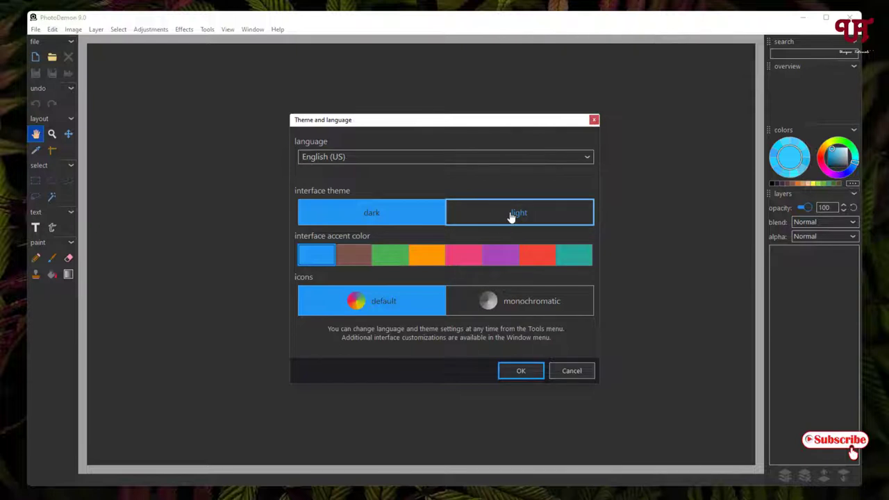
# Step: Try the light theme, return to dark, and confirm English (US) with default icons
pyautogui.click(517, 213)
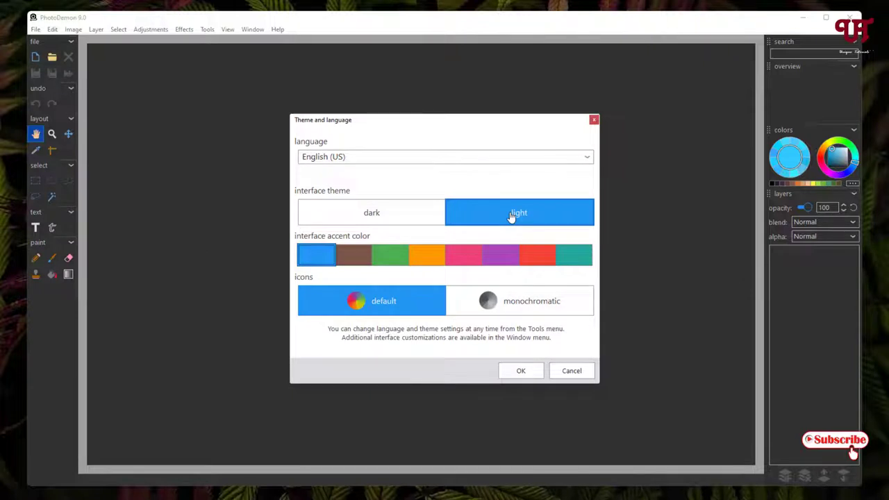
pyautogui.click(372, 213)
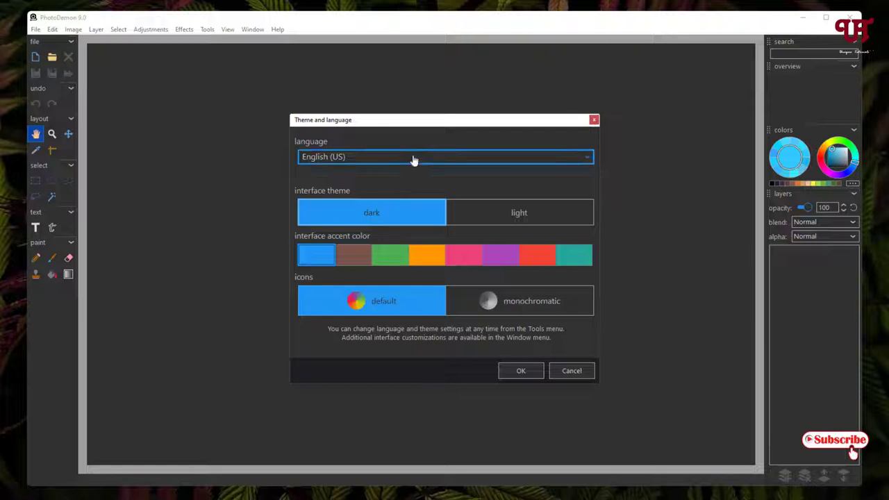
pyautogui.moveTo(419, 139)
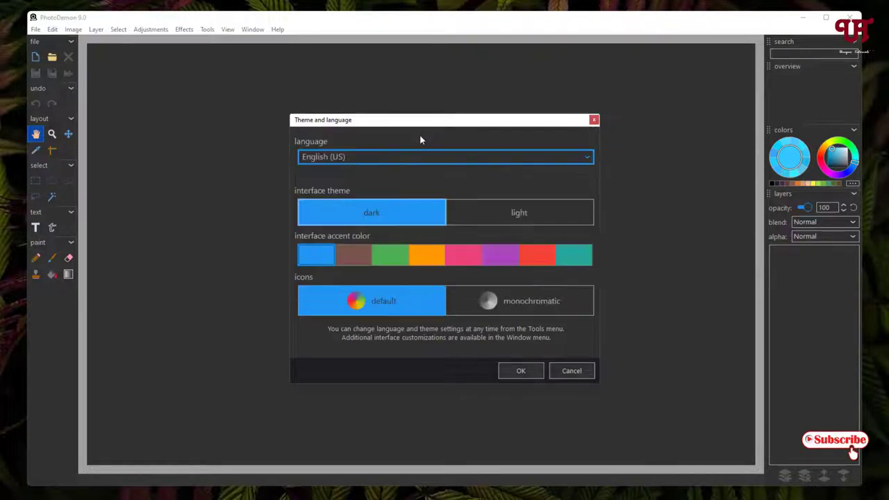
pyautogui.click(519, 369)
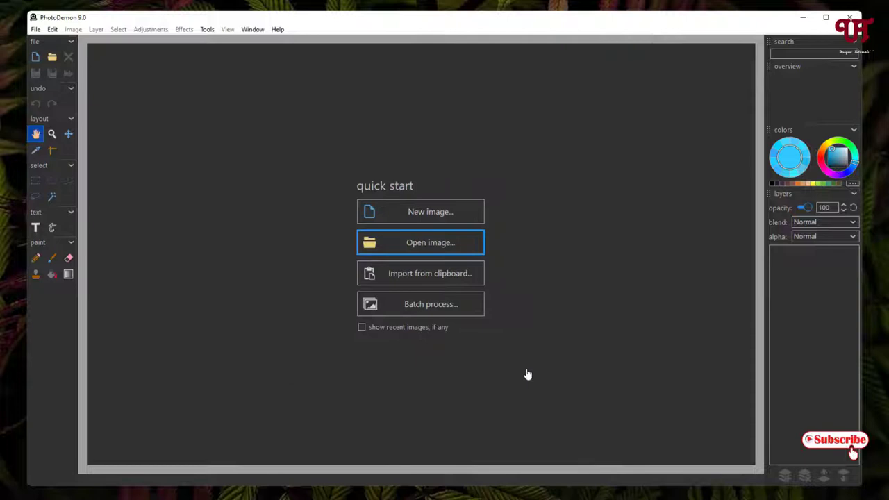
pyautogui.moveTo(563, 148)
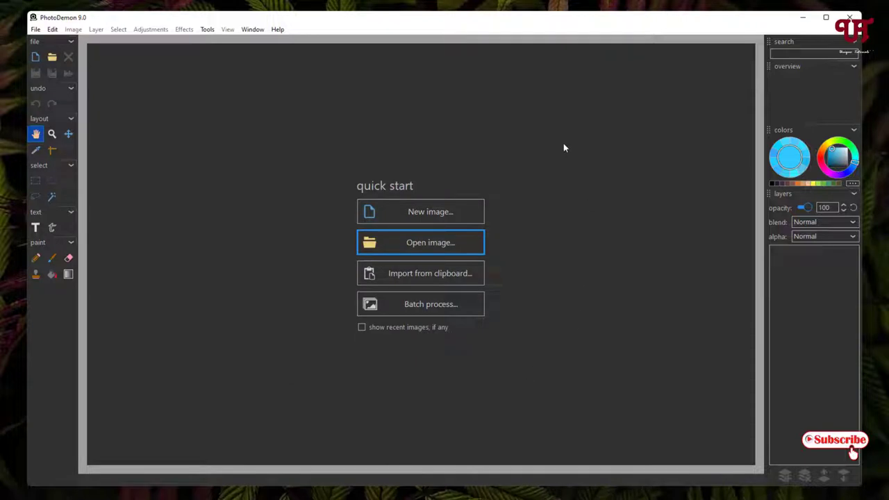
pyautogui.moveTo(311, 337)
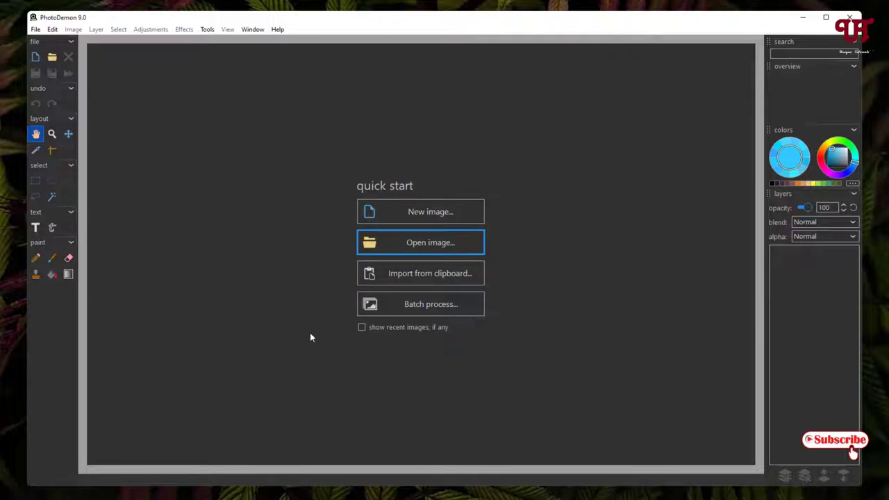
pyautogui.moveTo(531, 270)
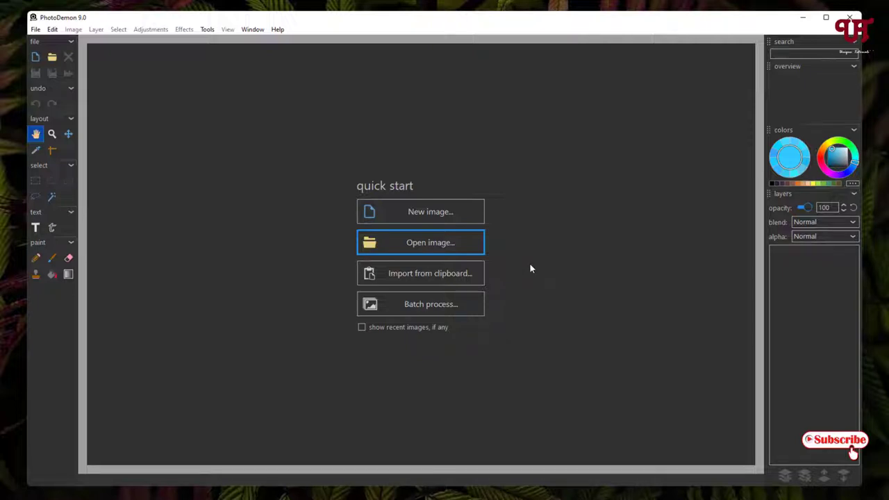
pyautogui.moveTo(430, 211)
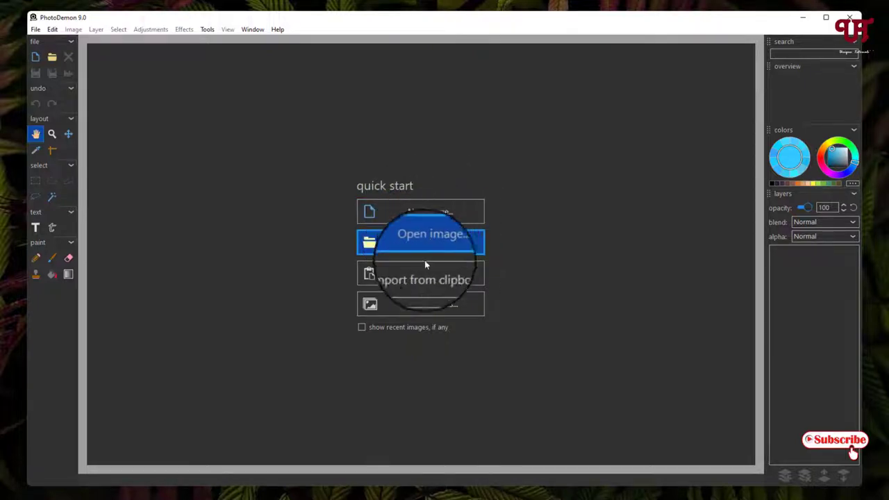
pyautogui.moveTo(399, 322)
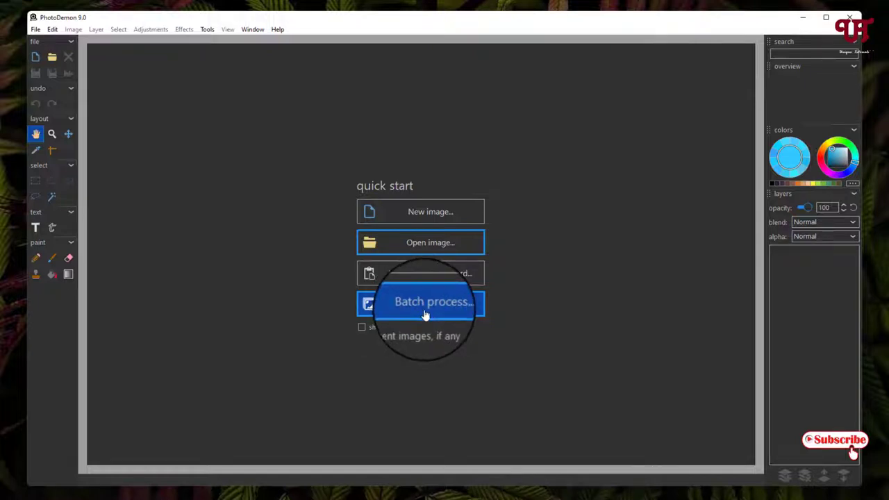
pyautogui.moveTo(534, 257)
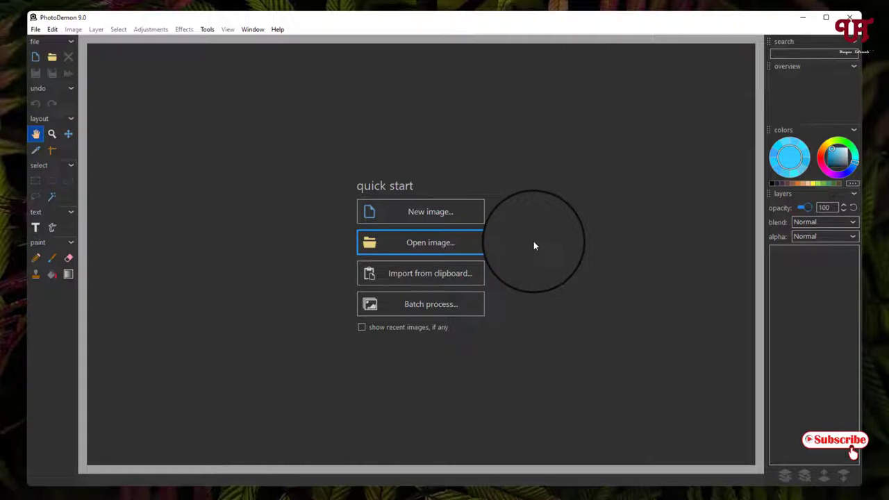
pyautogui.moveTo(486, 312)
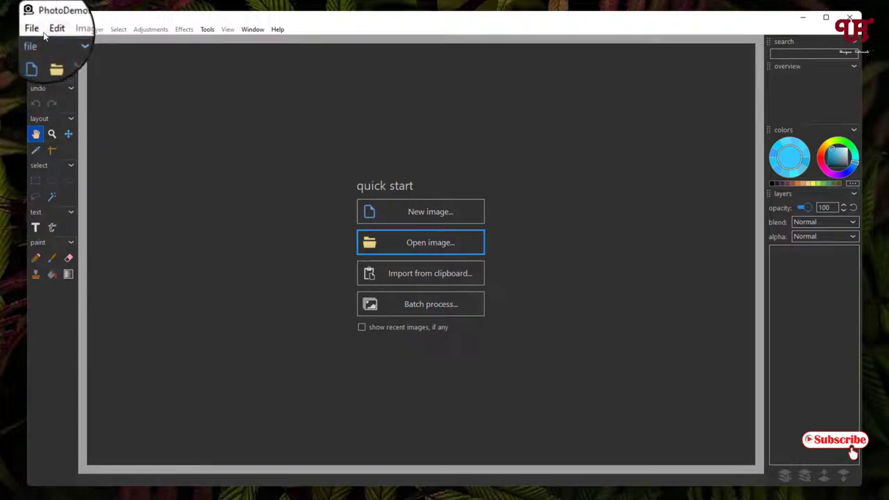
pyautogui.click(31, 28)
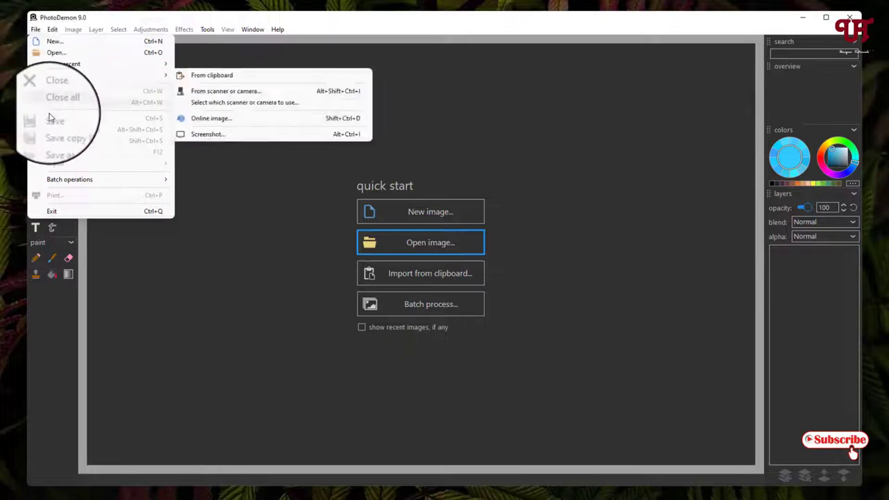
pyautogui.moveTo(206, 113)
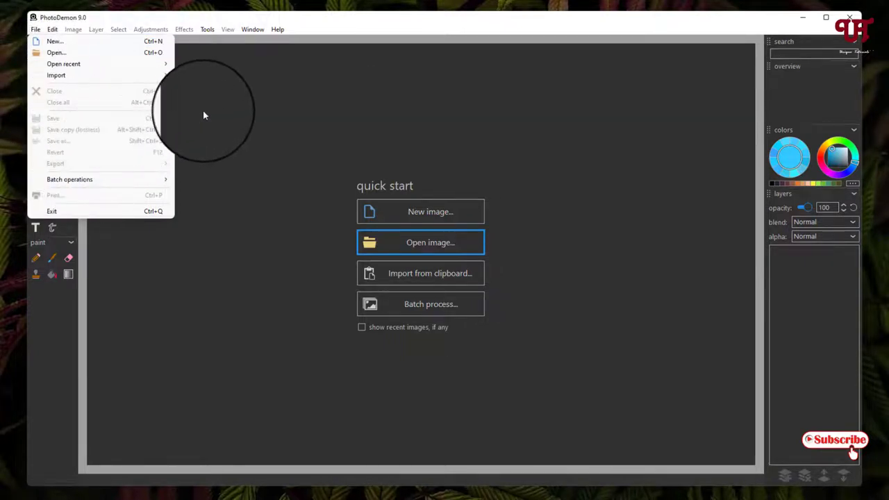
pyautogui.moveTo(191, 92)
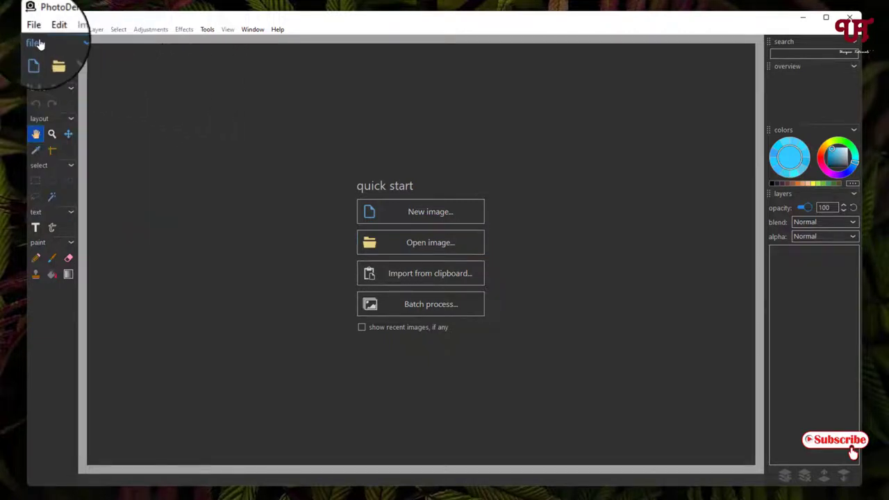
pyautogui.click(53, 30)
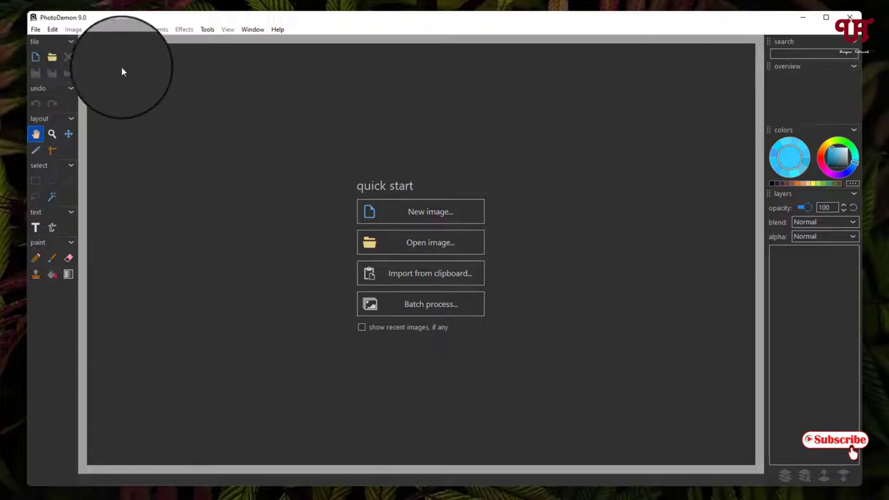
pyautogui.moveTo(178, 96)
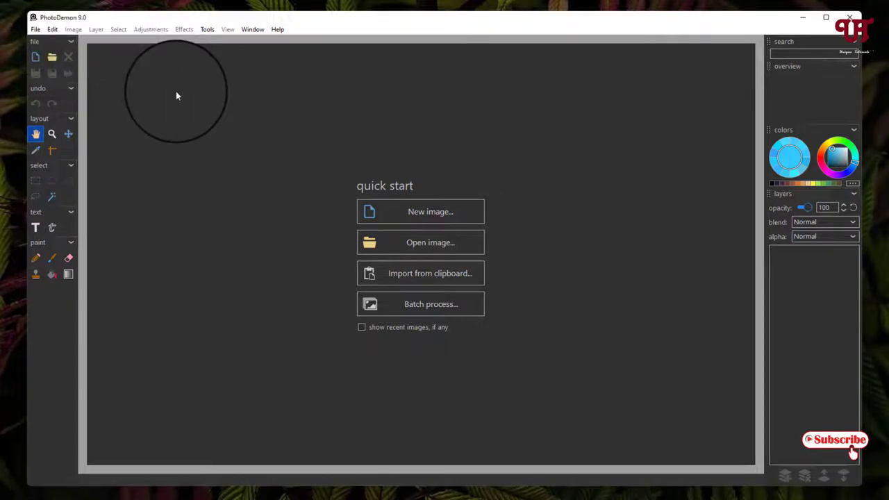
pyautogui.moveTo(225, 94)
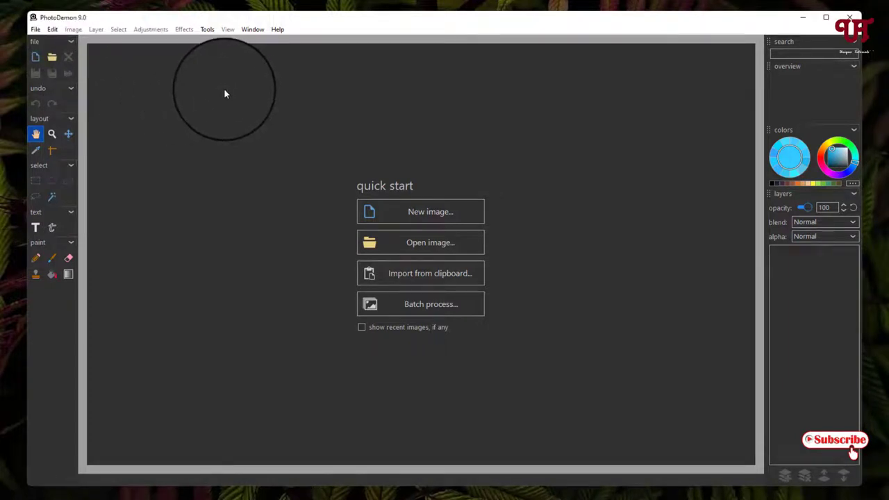
pyautogui.moveTo(267, 201)
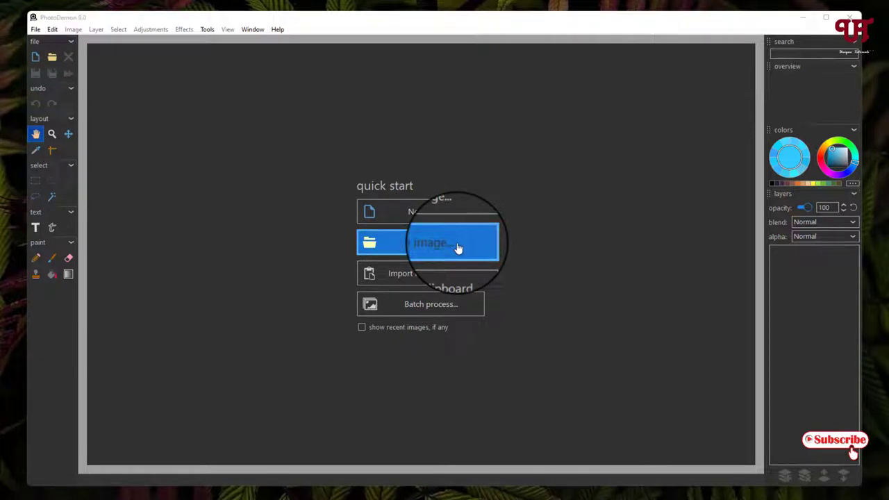
# Step: Open the leaves photo named 3 from the Pictures folder onto the canvas
pyautogui.click(427, 241)
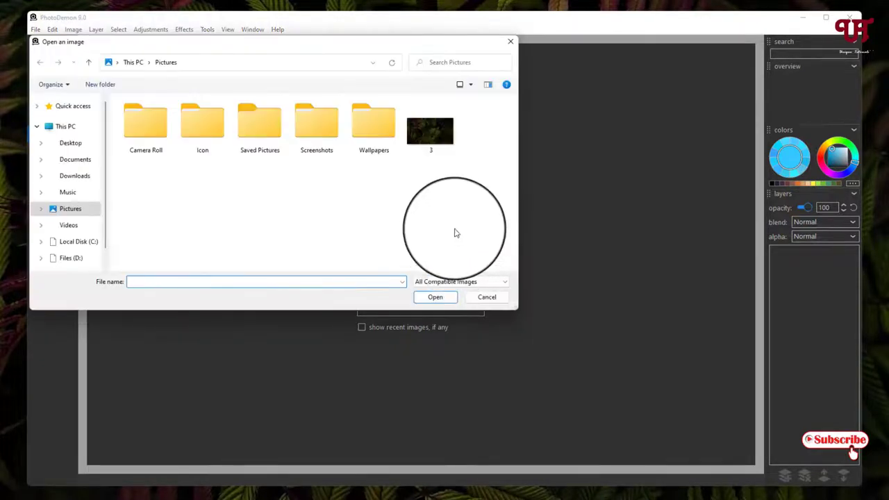
pyautogui.click(430, 127)
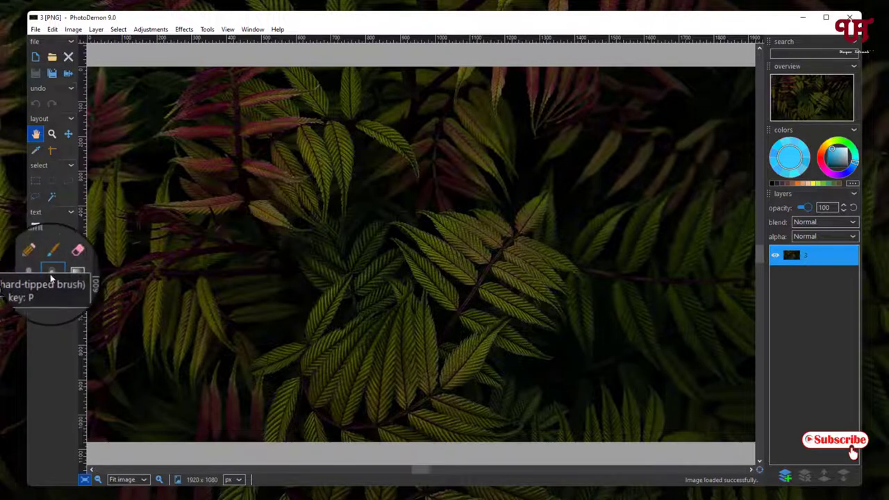
pyautogui.moveTo(27, 270)
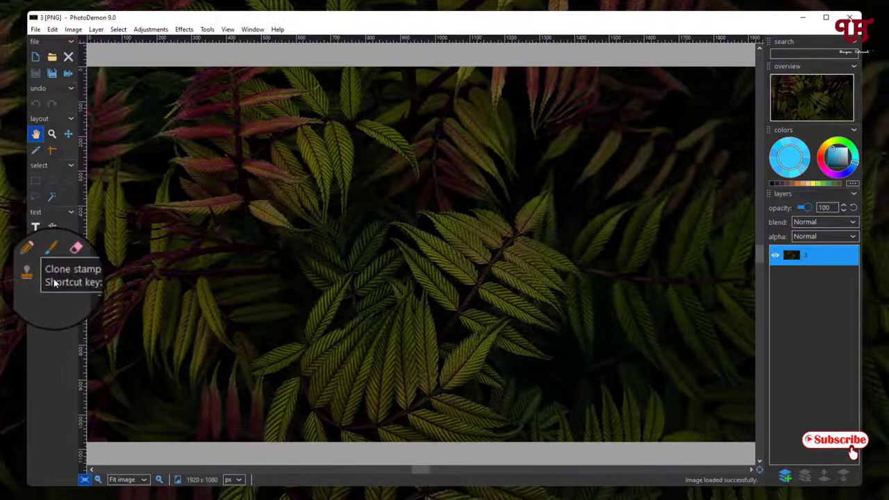
pyautogui.moveTo(50, 270)
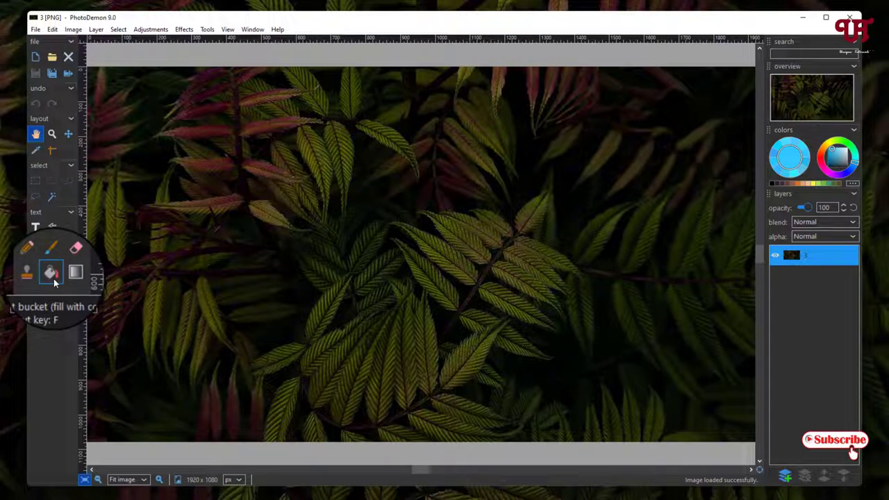
pyautogui.moveTo(51, 196)
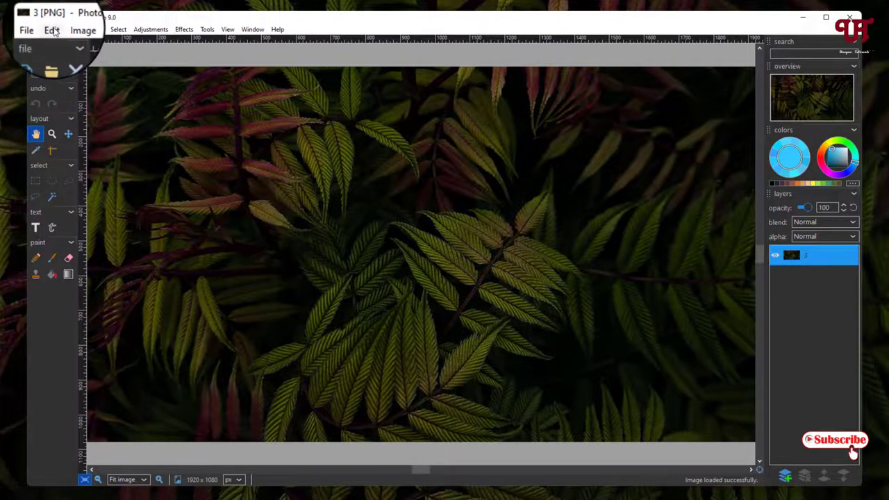
# Step: Browse the Image menu, then show the Layer menu's Transparency options
pyautogui.click(48, 29)
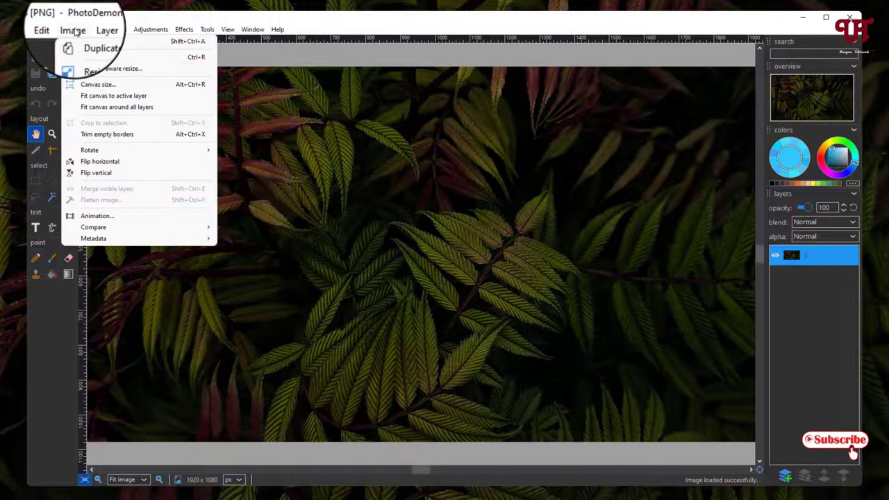
pyautogui.moveTo(96, 57)
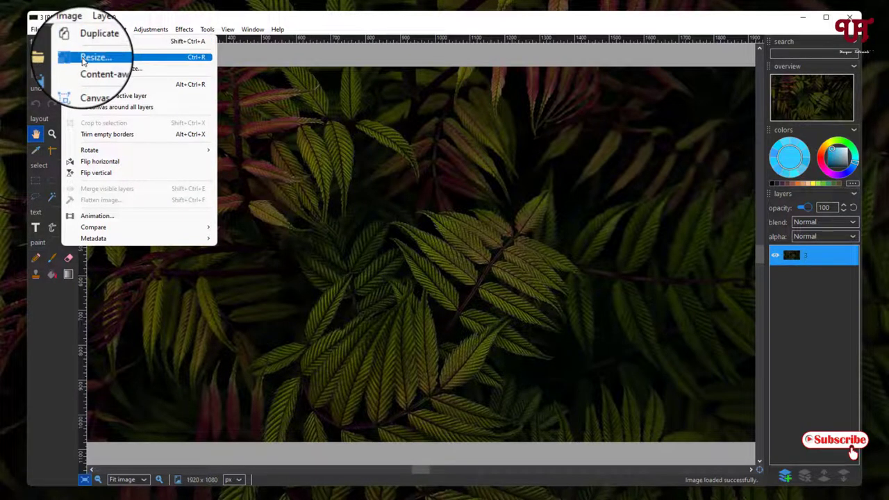
pyautogui.moveTo(104, 95)
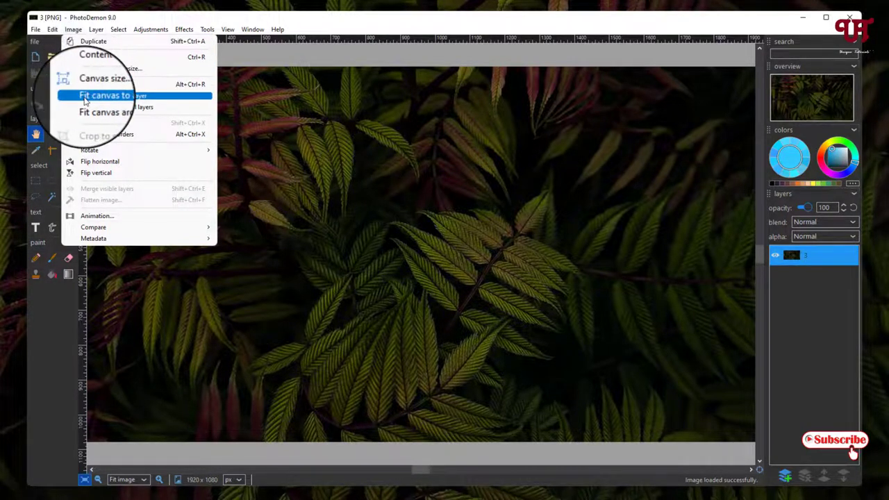
pyautogui.moveTo(86, 150)
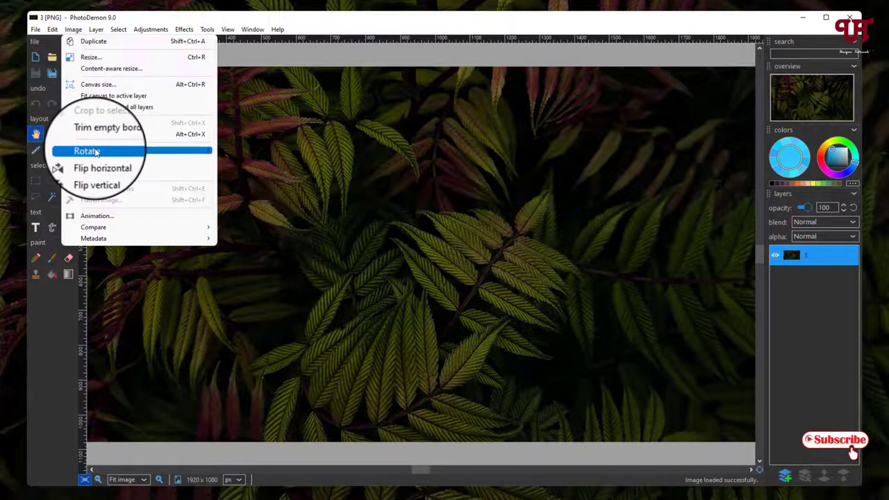
pyautogui.moveTo(97, 175)
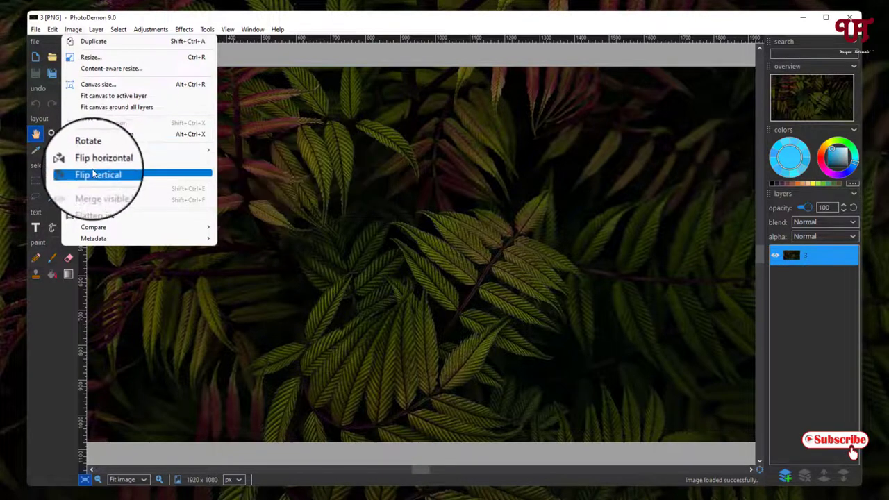
pyautogui.moveTo(95, 216)
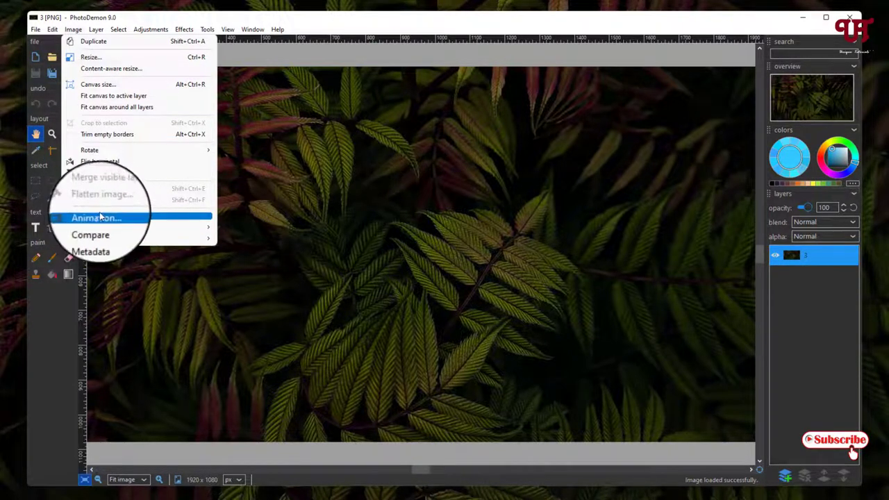
pyautogui.moveTo(97, 217)
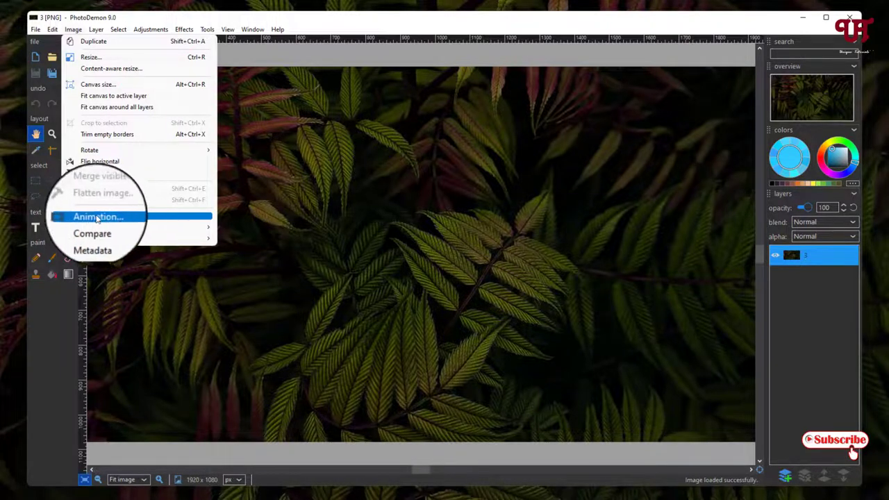
pyautogui.click(95, 30)
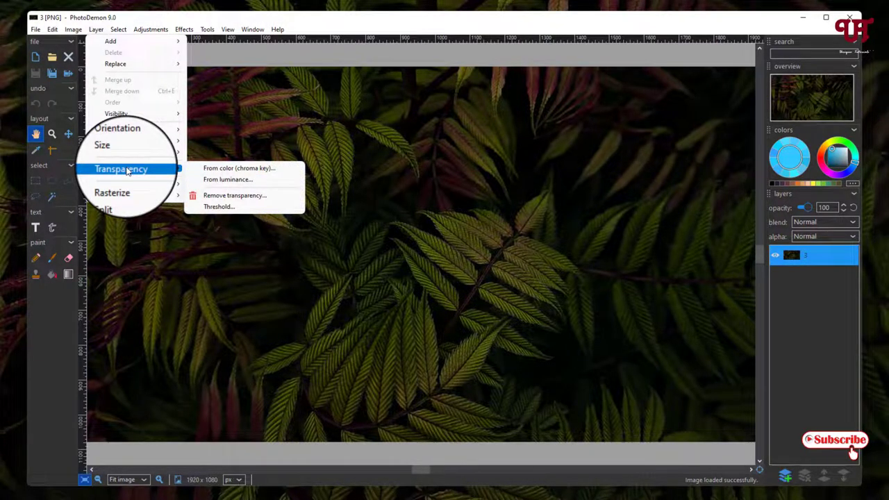
# Step: Browse the Adjustments menu and its Invert submenu, then show the Effects categories
pyautogui.click(117, 29)
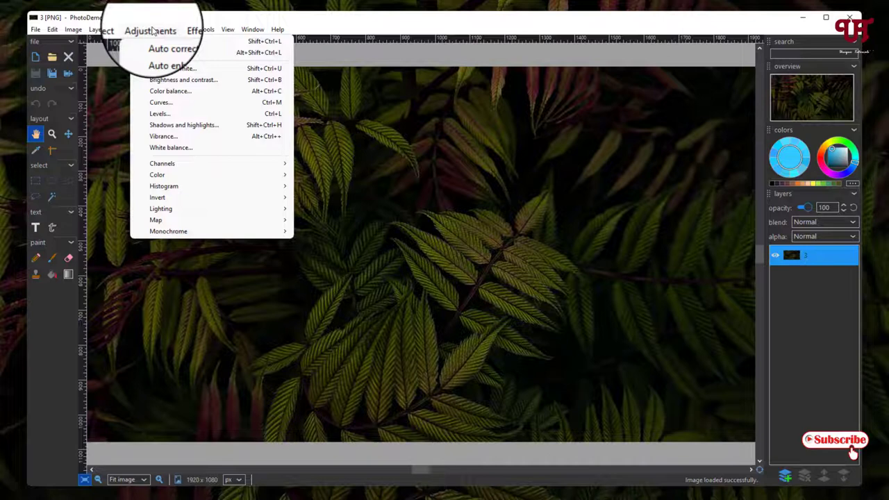
pyautogui.moveTo(175, 66)
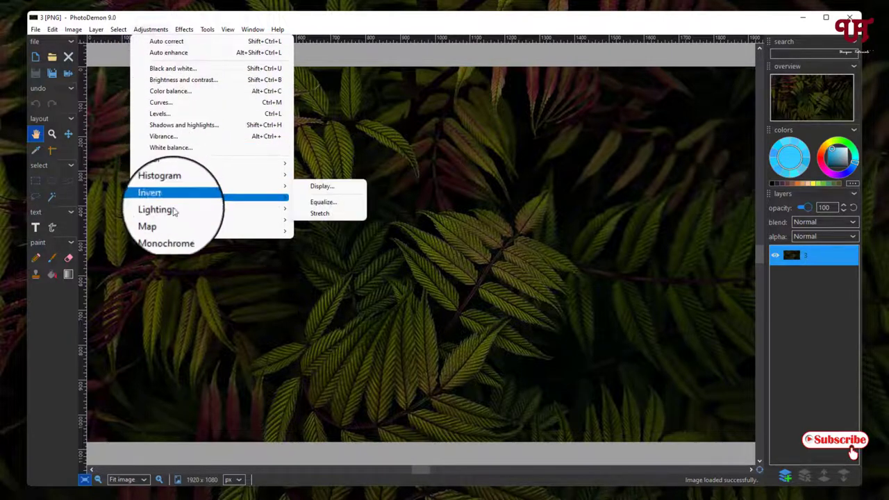
pyautogui.moveTo(201, 113)
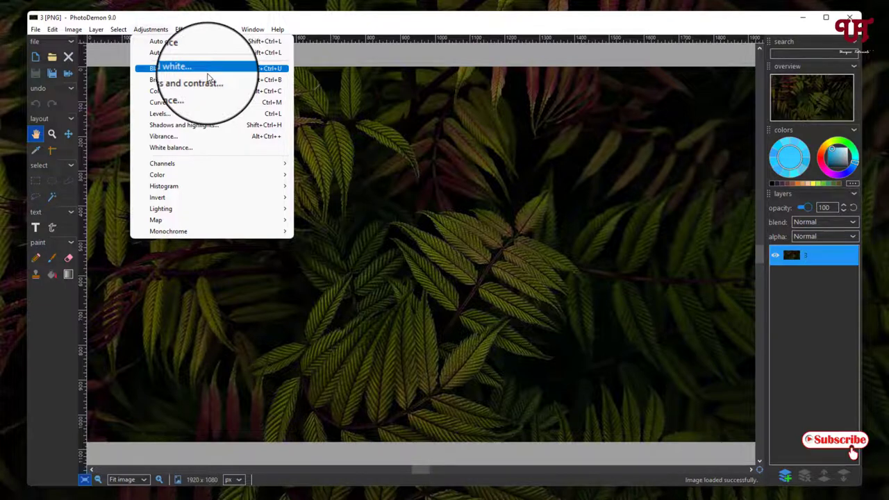
pyautogui.click(182, 29)
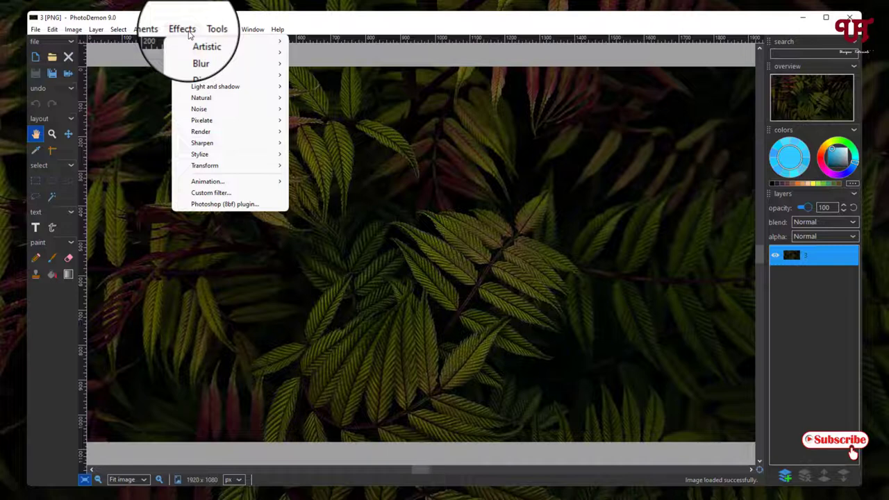
# Step: Look through the Artistic, Distort and Animation effect groups, then show the Tools menu
pyautogui.click(207, 46)
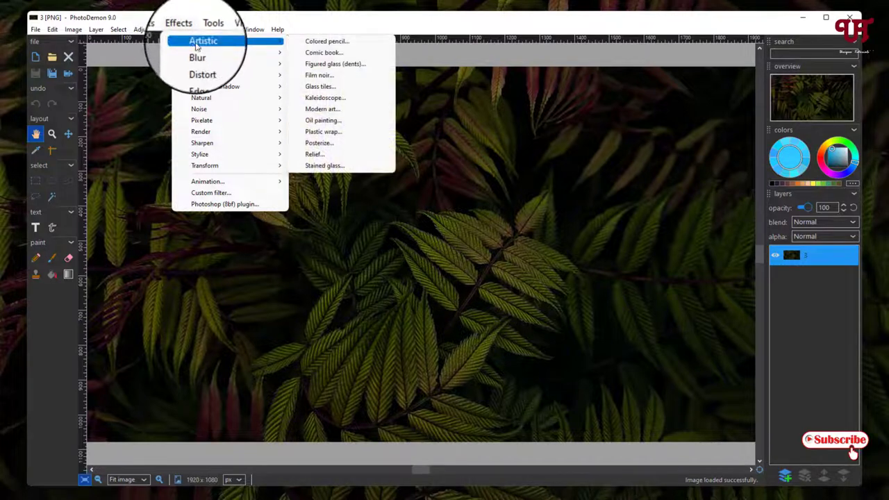
pyautogui.moveTo(199, 62)
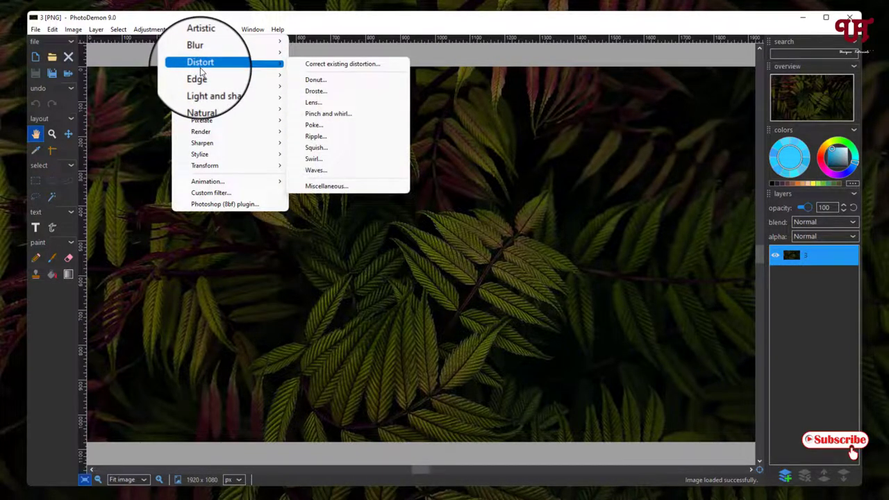
pyautogui.moveTo(203, 183)
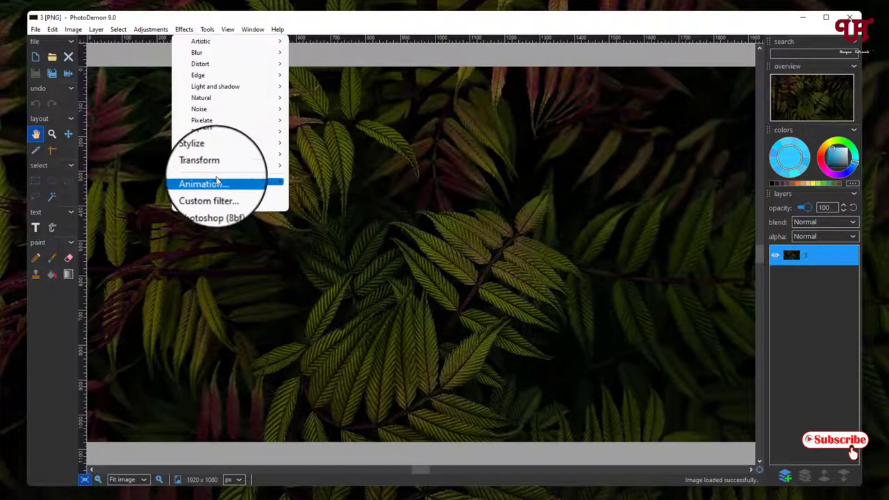
pyautogui.click(204, 29)
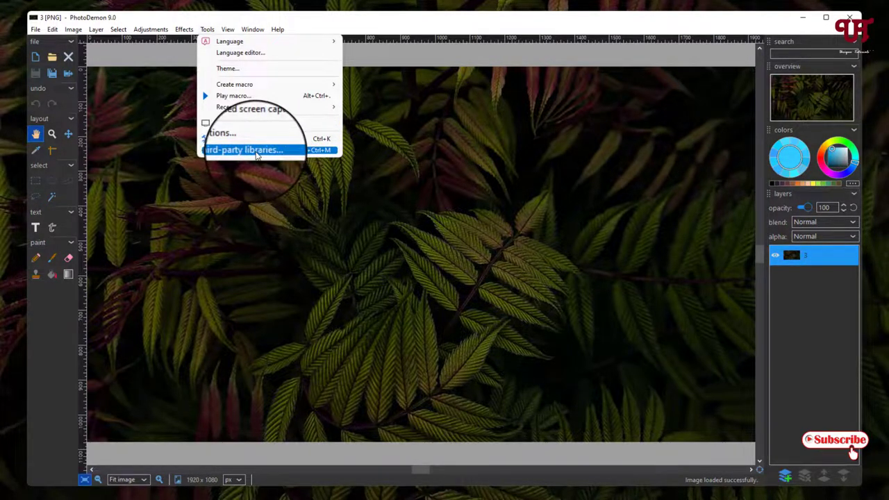
# Step: Browse the View and Window menus, then add basic text layers over the leaves photo
pyautogui.click(228, 29)
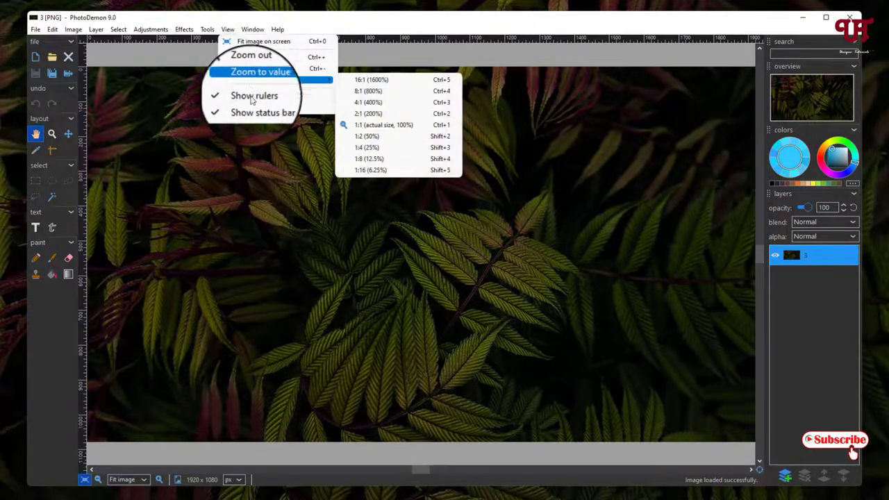
pyautogui.moveTo(258, 106)
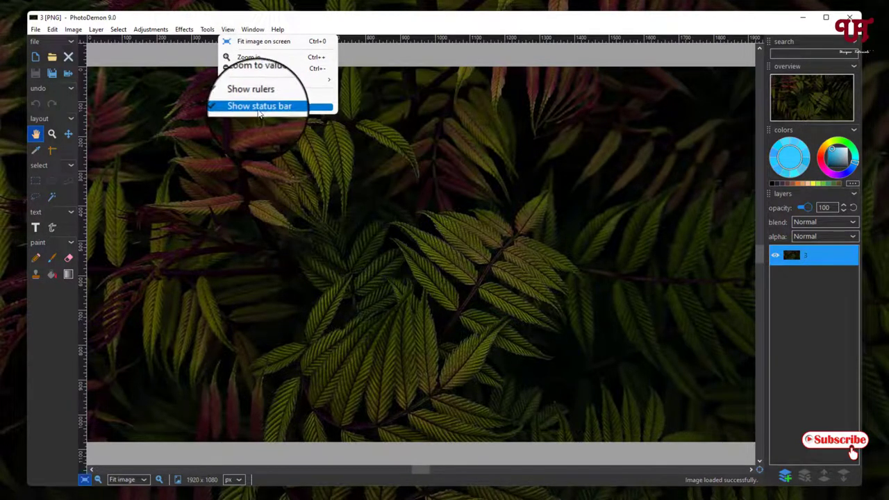
pyautogui.click(253, 29)
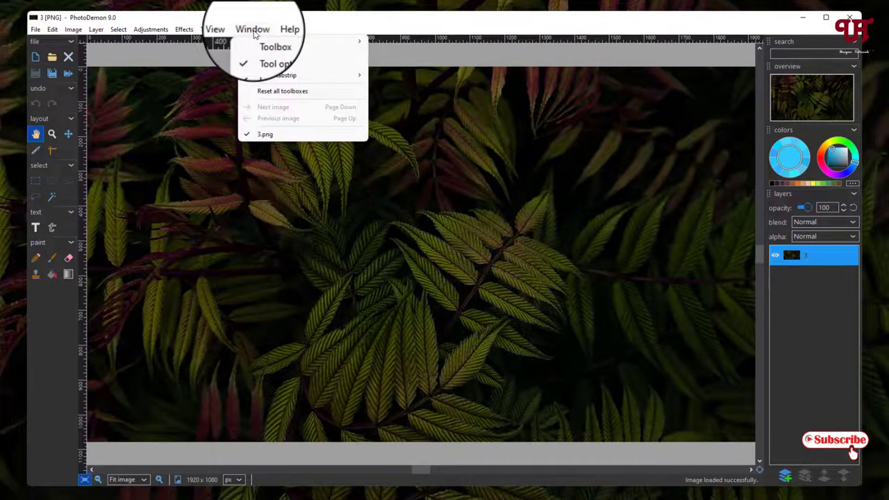
pyautogui.moveTo(275, 42)
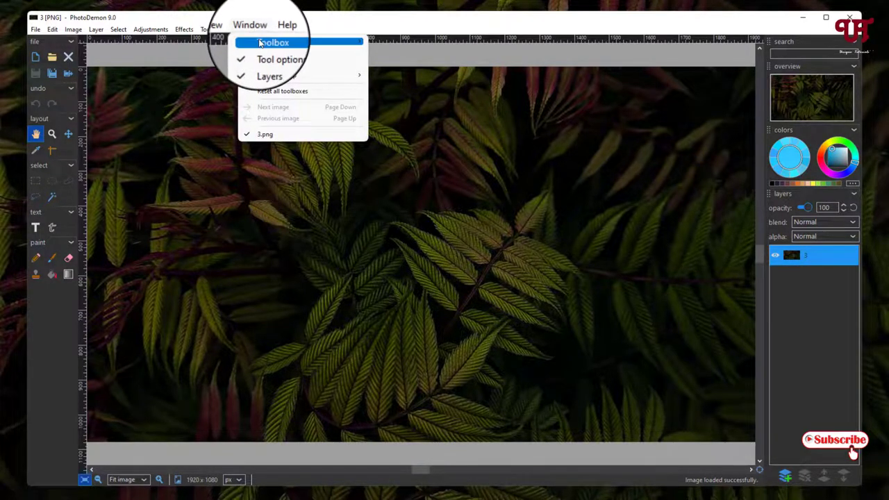
pyautogui.moveTo(268, 41)
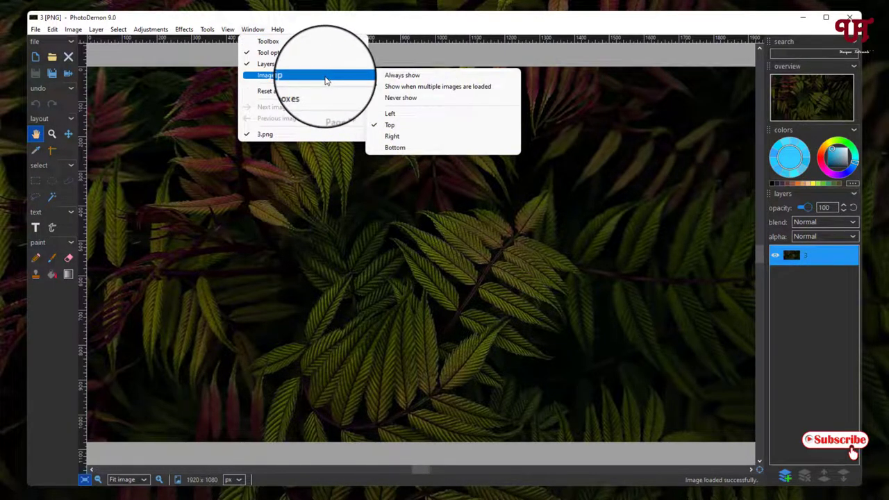
pyautogui.click(277, 29)
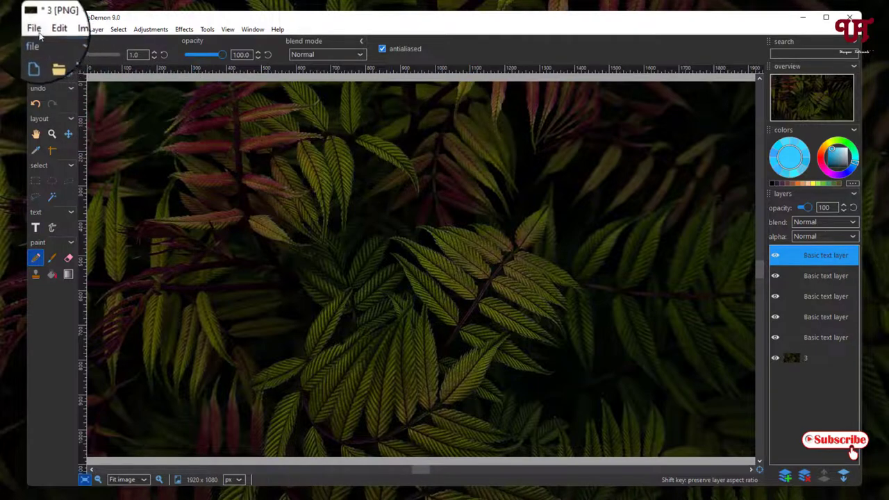
pyautogui.click(35, 29)
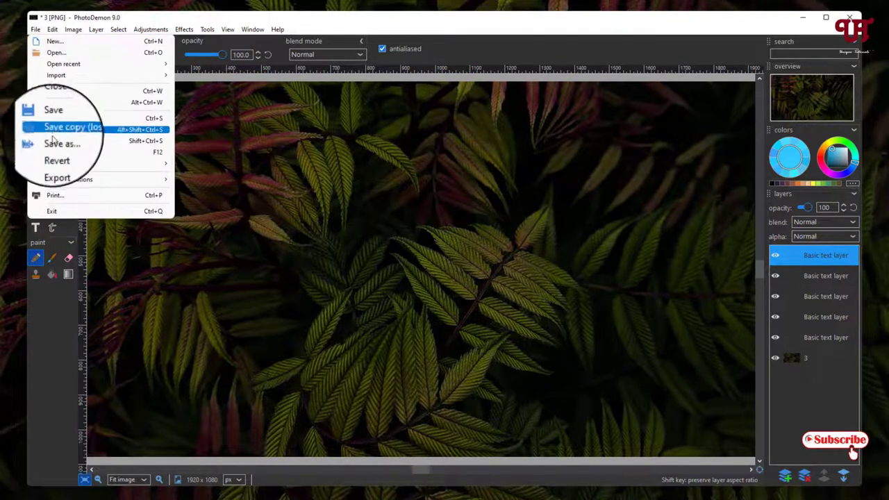
pyautogui.click(61, 143)
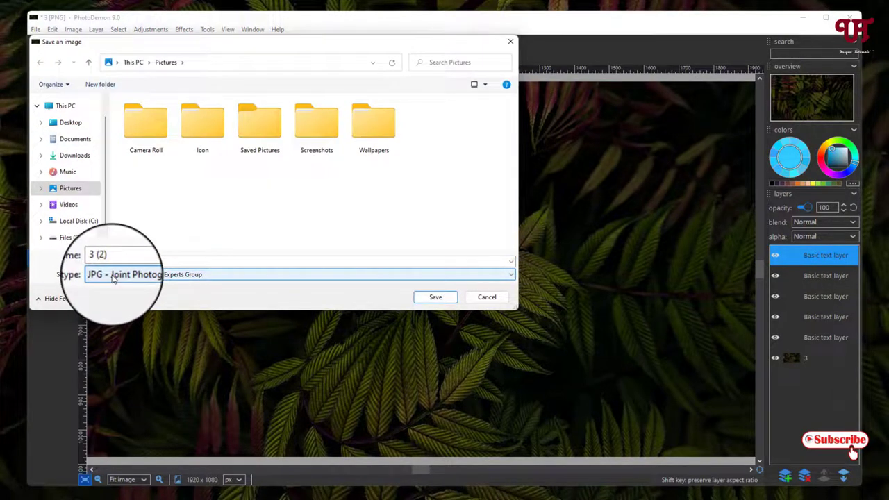
pyautogui.click(511, 274)
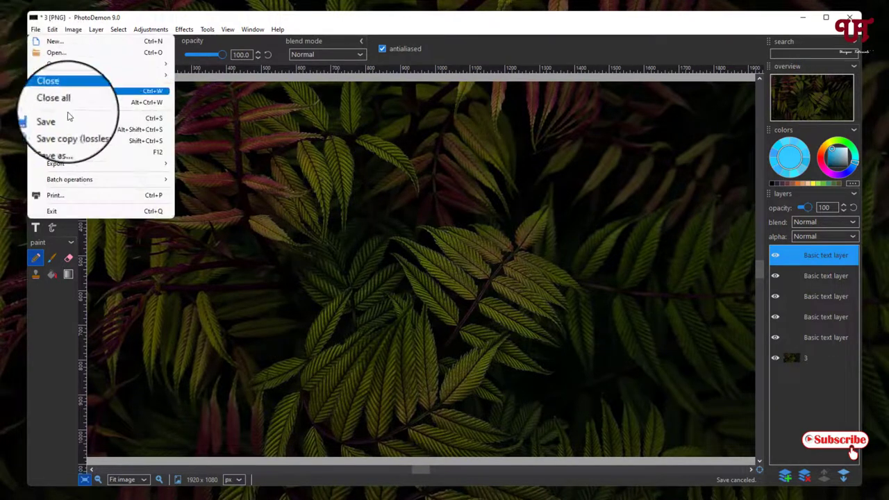
# Step: View the Export options, then close the image discarding all unsaved changes
pyautogui.click(56, 164)
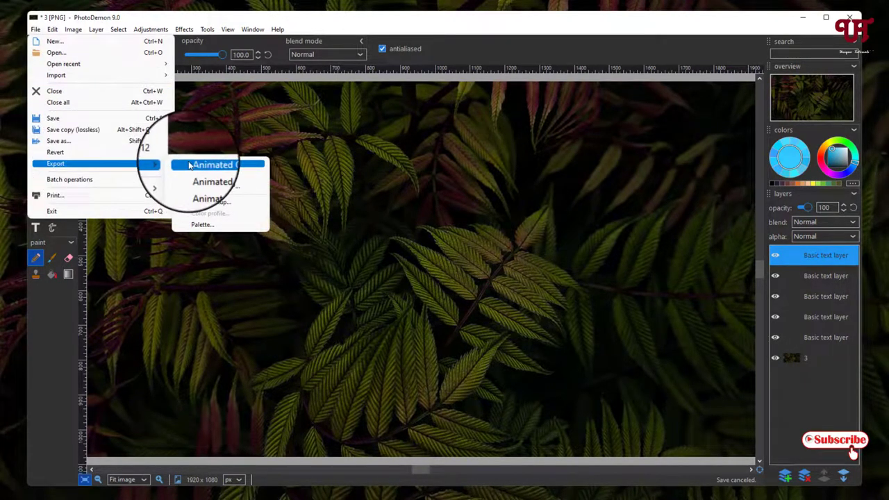
pyautogui.moveTo(215, 177)
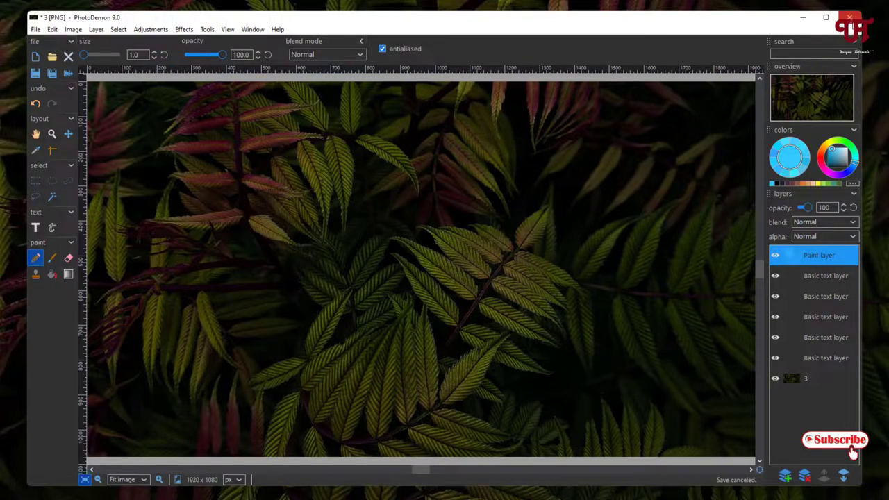
pyautogui.click(849, 17)
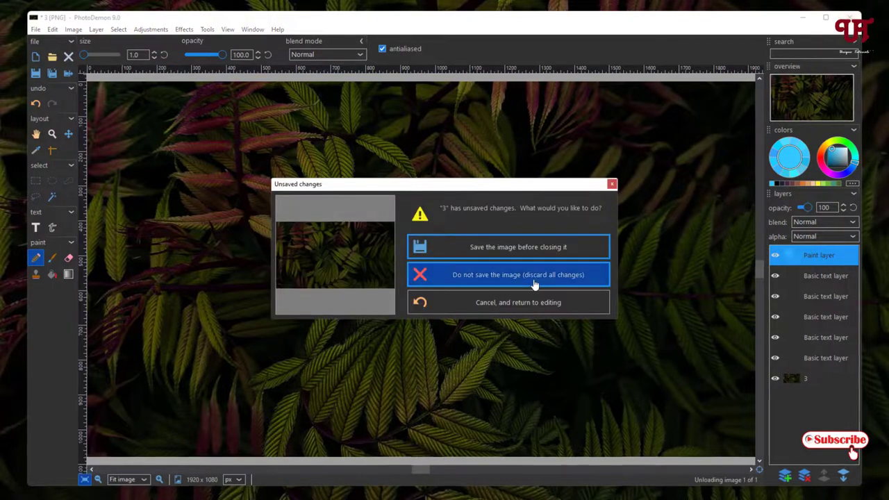
pyautogui.click(518, 275)
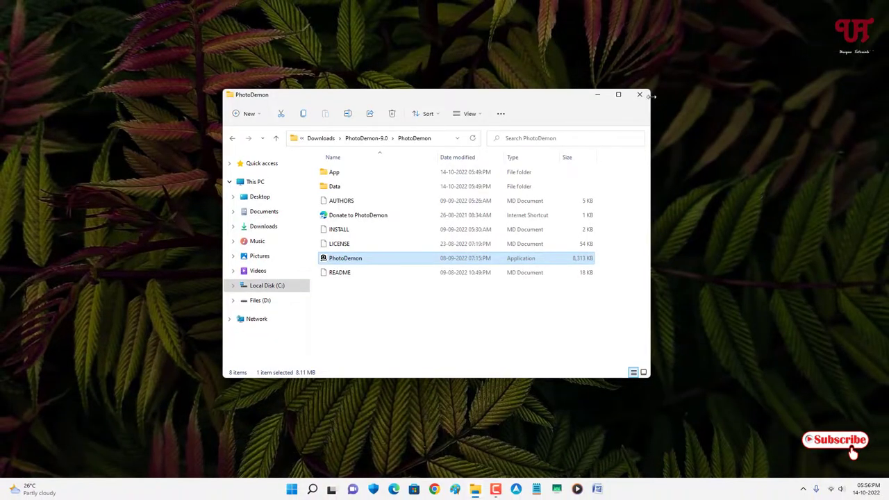
pyautogui.moveTo(639, 95)
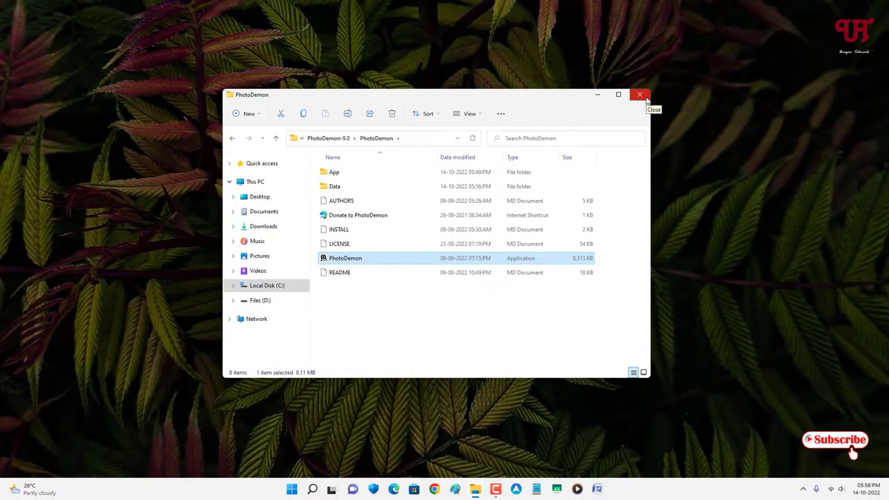